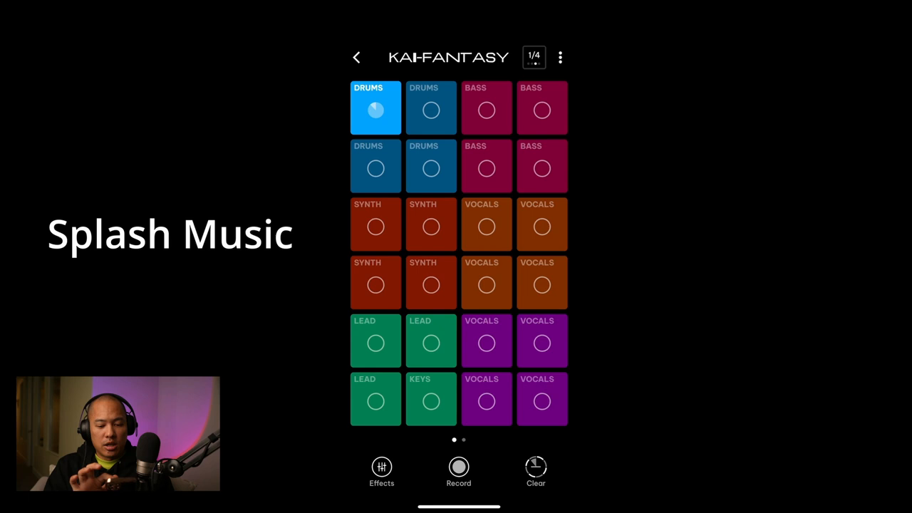
Layer a bass loop, the second drums loop and a synth loop in the KAI-FANTASY pads.
left_click(486, 109)
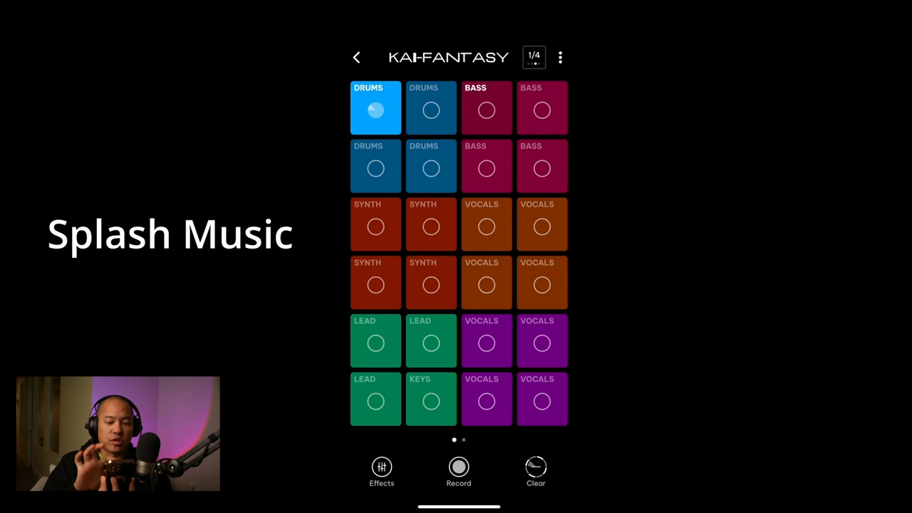
left_click(486, 109)
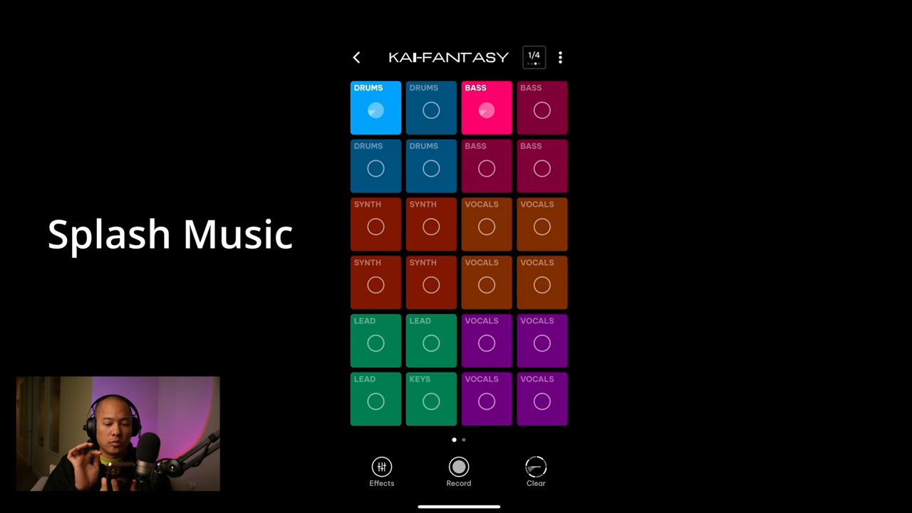
left_click(376, 166)
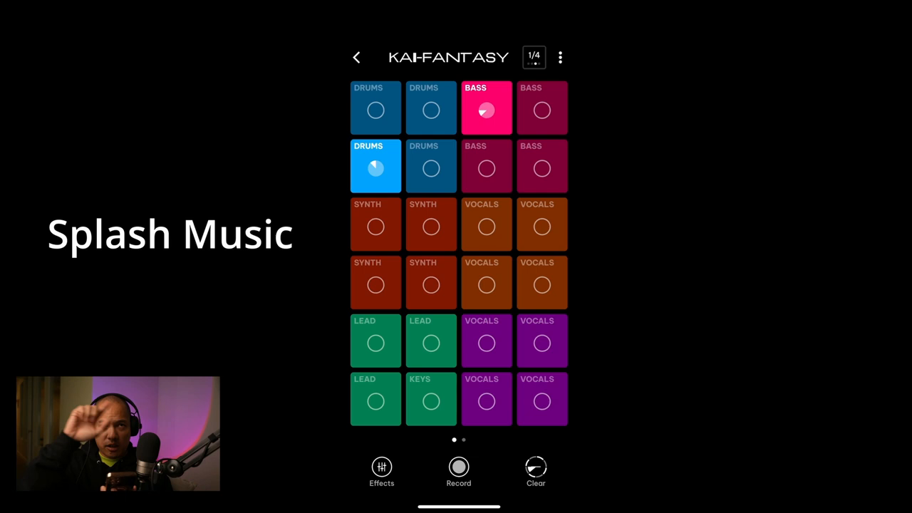
left_click(376, 225)
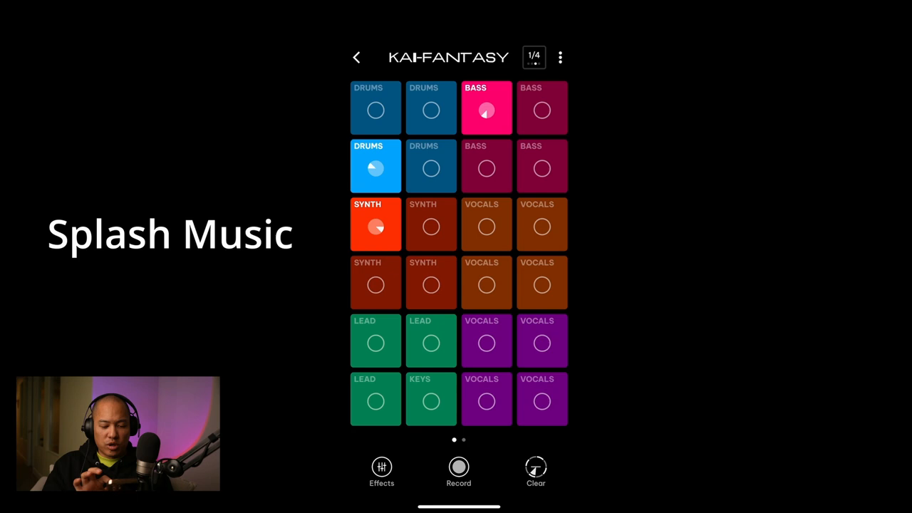
left_click(375, 341)
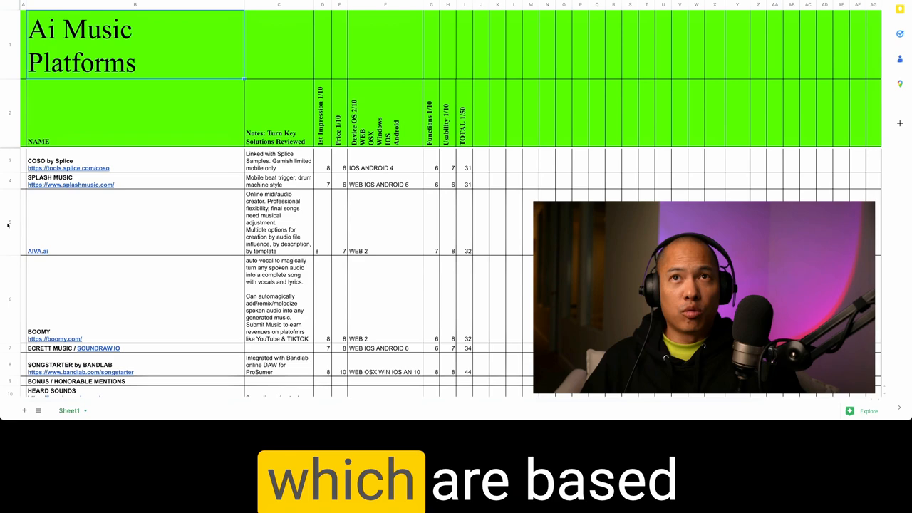
Switch to the Ai Music Platforms ranking sheet and review Splash Music's total of 31.
left_click(286, 17)
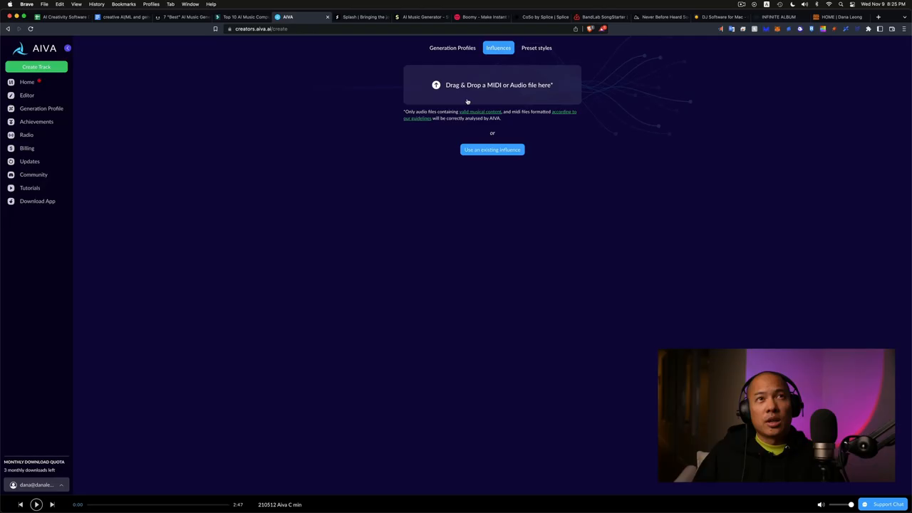
Upload JVKE - golden hour as an AIVA influence, keeping automatic key detection.
left_click(492, 85)
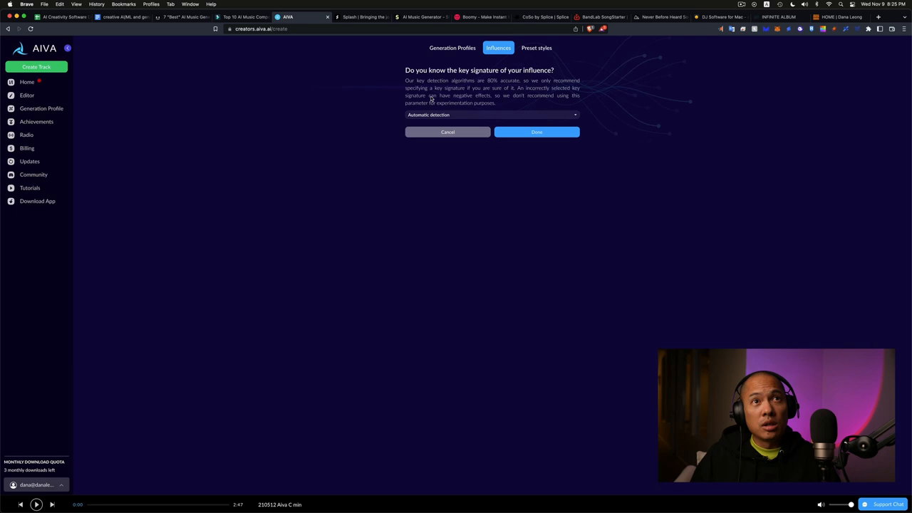
left_click(491, 114)
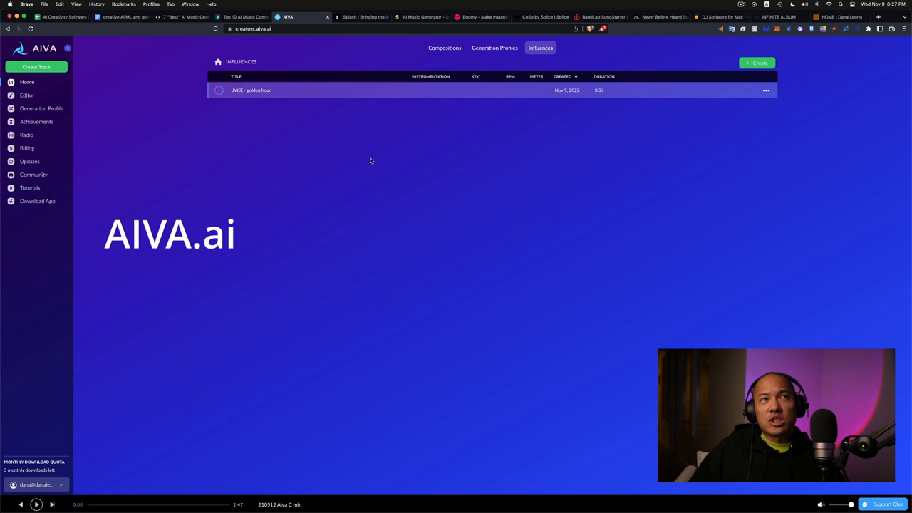
mouse_move(371, 157)
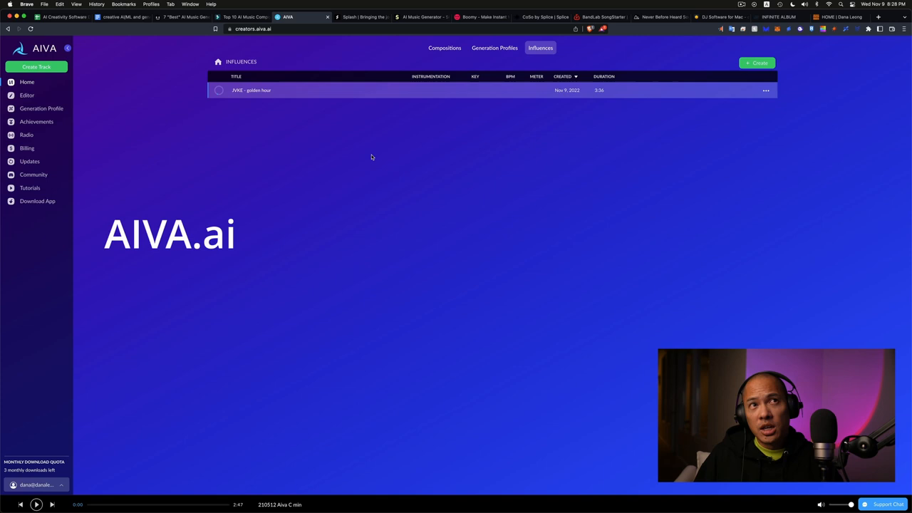
mouse_move(360, 232)
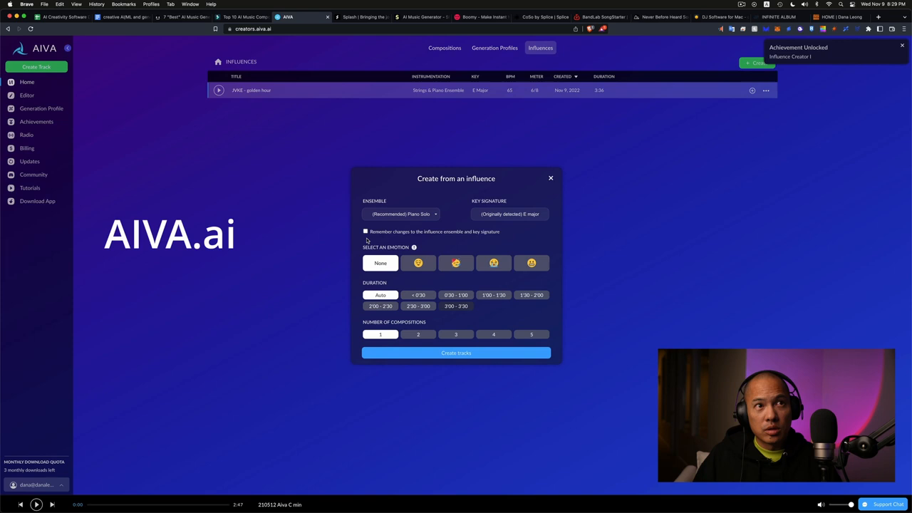
Generate tracks from the golden hour influence and play New Composition #67.
left_click(456, 353)
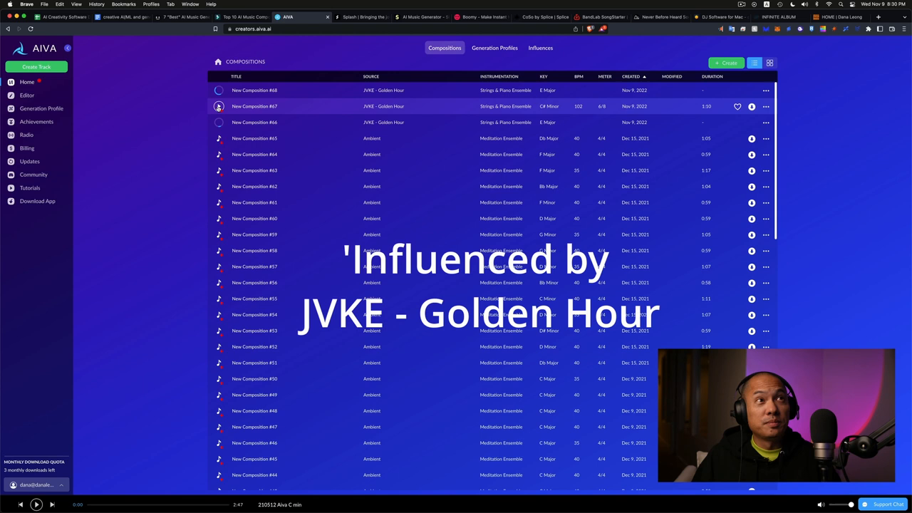
left_click(219, 106)
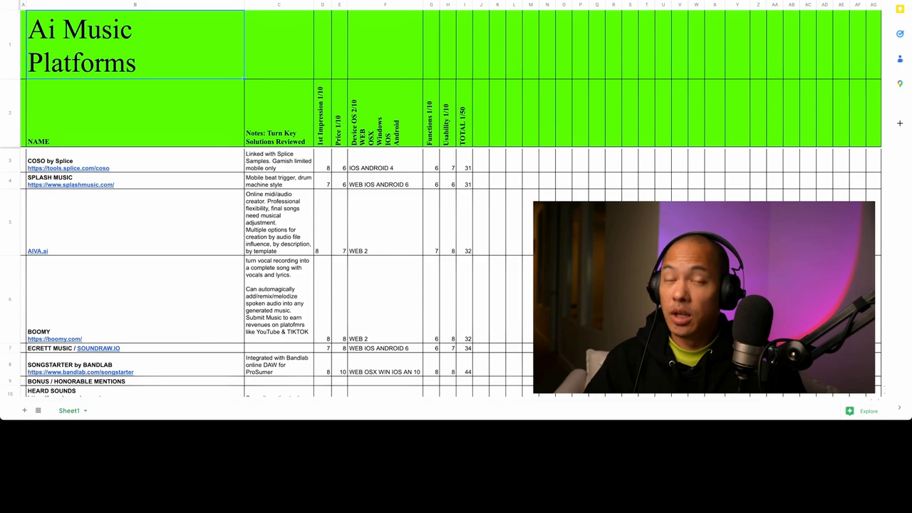
Create a Boomy song in Relaxing Meditation style with the Natural variant.
left_click(321, 17)
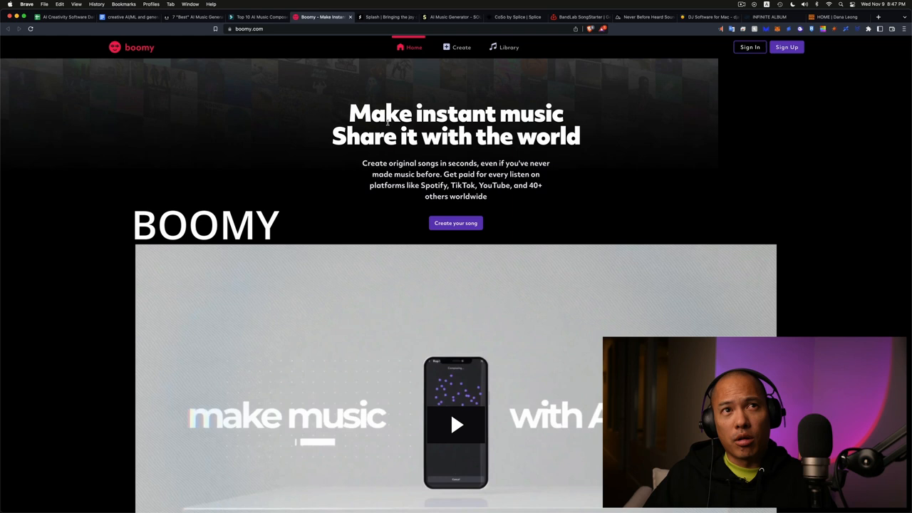
mouse_move(337, 162)
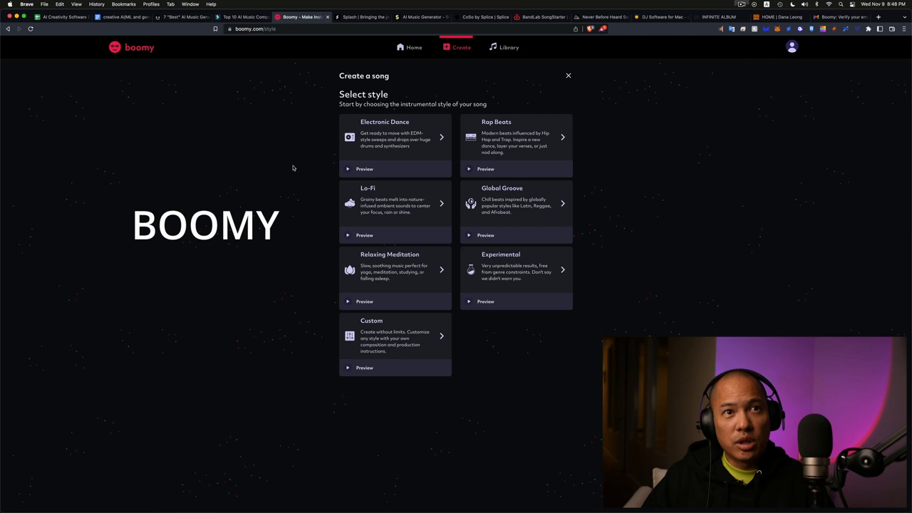
left_click(396, 270)
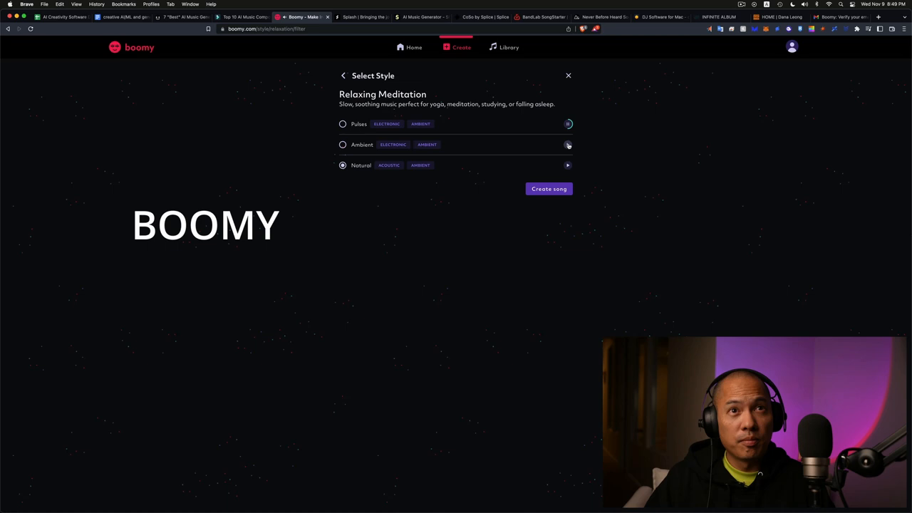
left_click(548, 188)
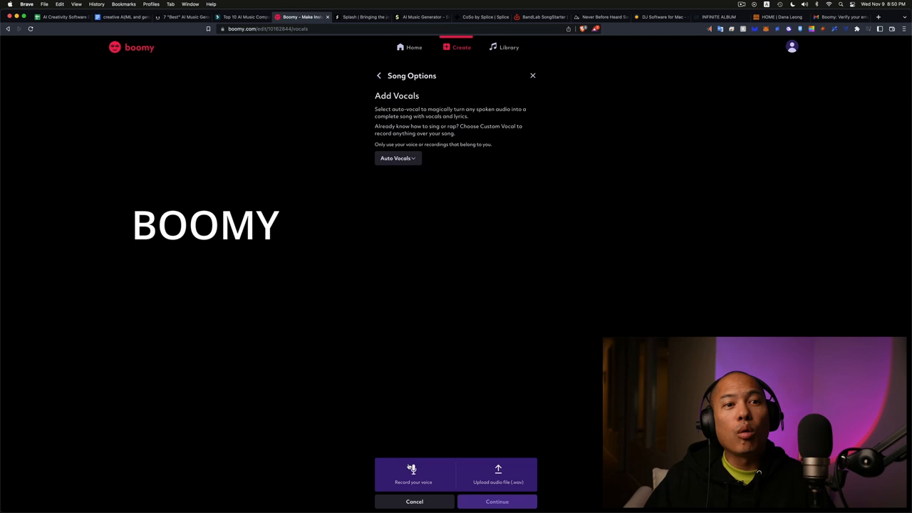
Record a spoken voice take for the song under Auto Vocals.
left_click(413, 474)
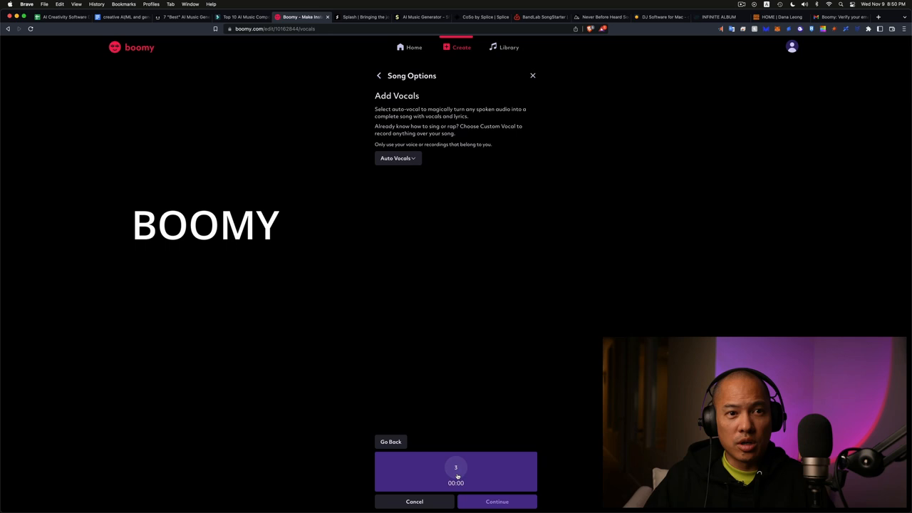
left_click(456, 469)
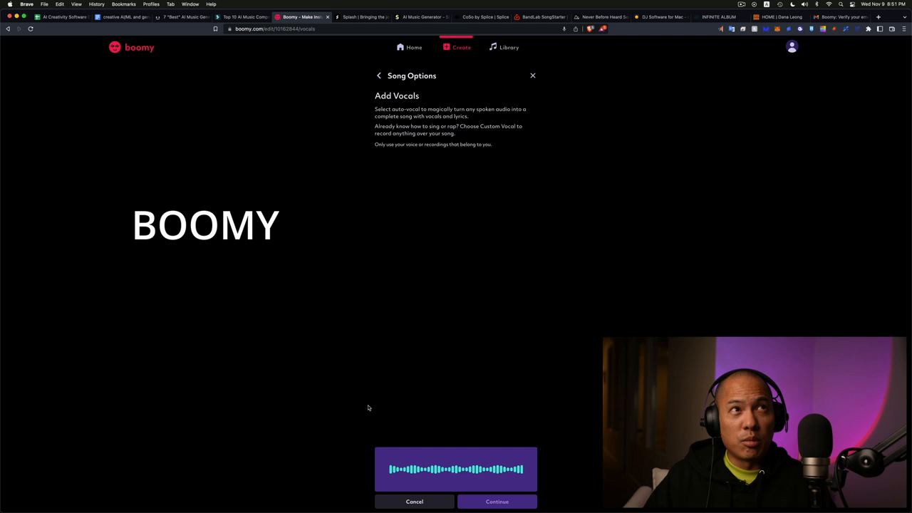
left_click(497, 501)
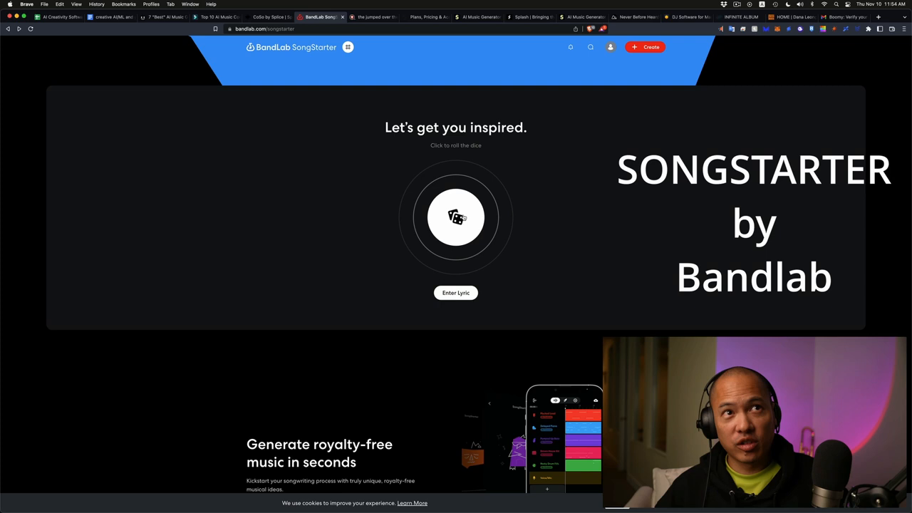
Roll a random BandLab SongStarter idea with the dice button.
left_click(456, 217)
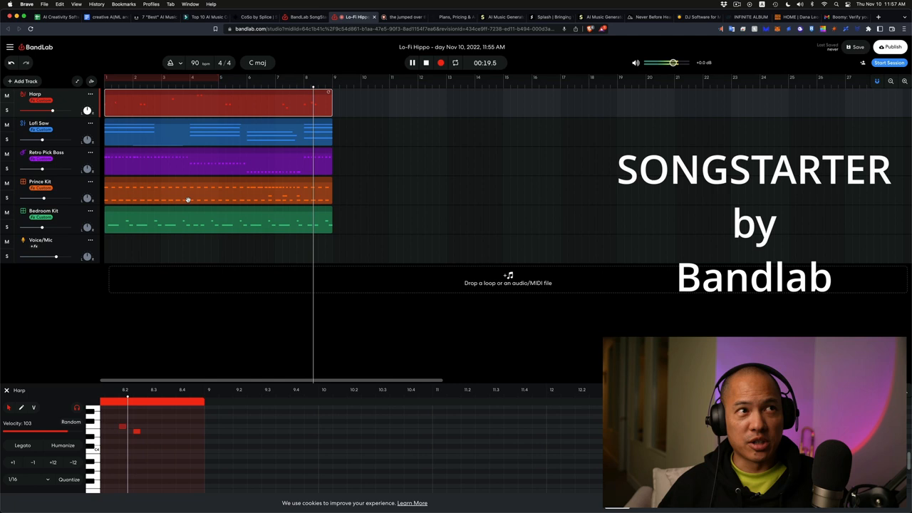
Stop the Lo-Fi Hippo mix and view the Lofi Saw track's notes in the piano roll.
left_click(90, 94)
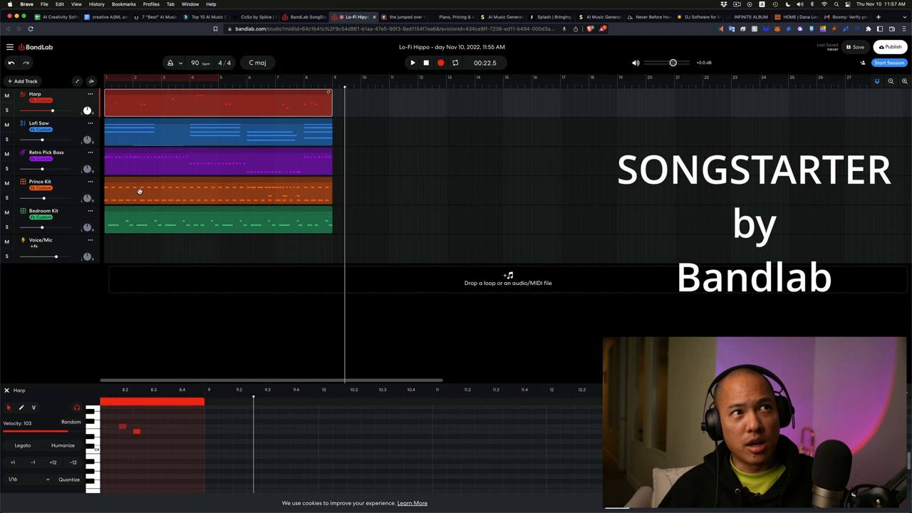
mouse_move(128, 219)
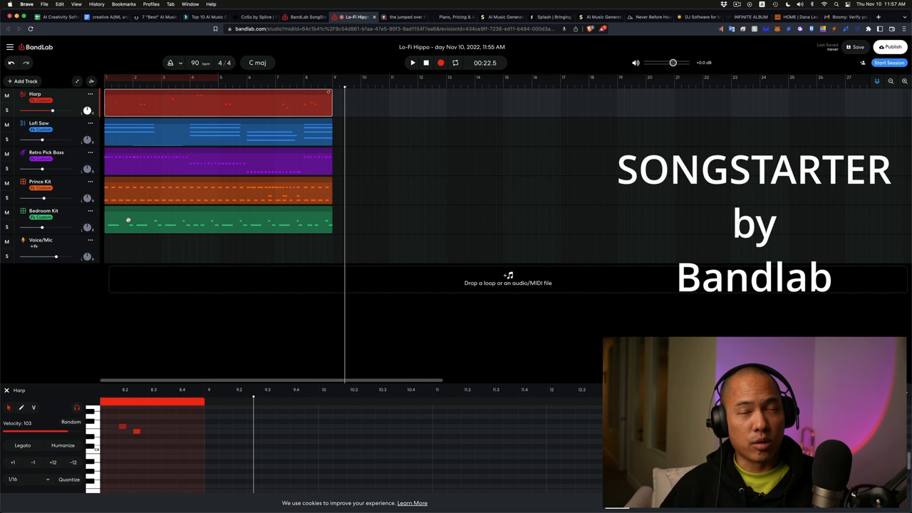
left_click(427, 63)
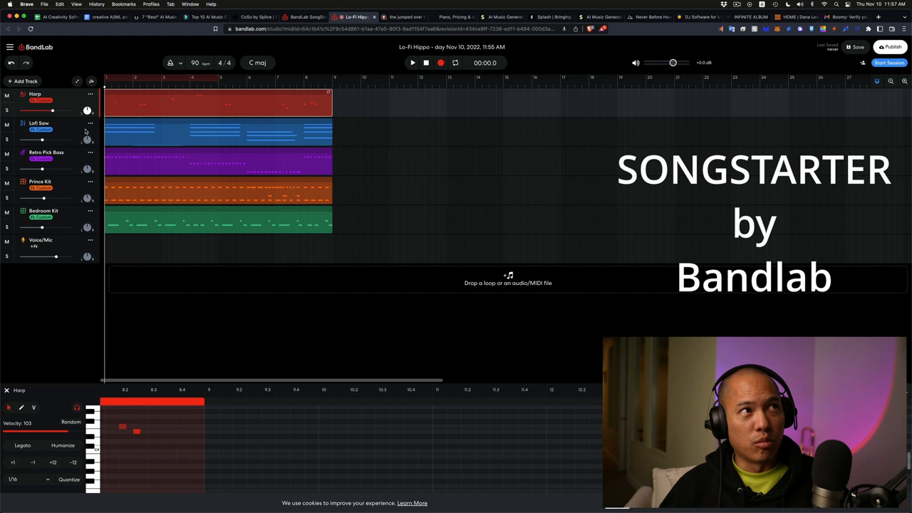
left_click(39, 123)
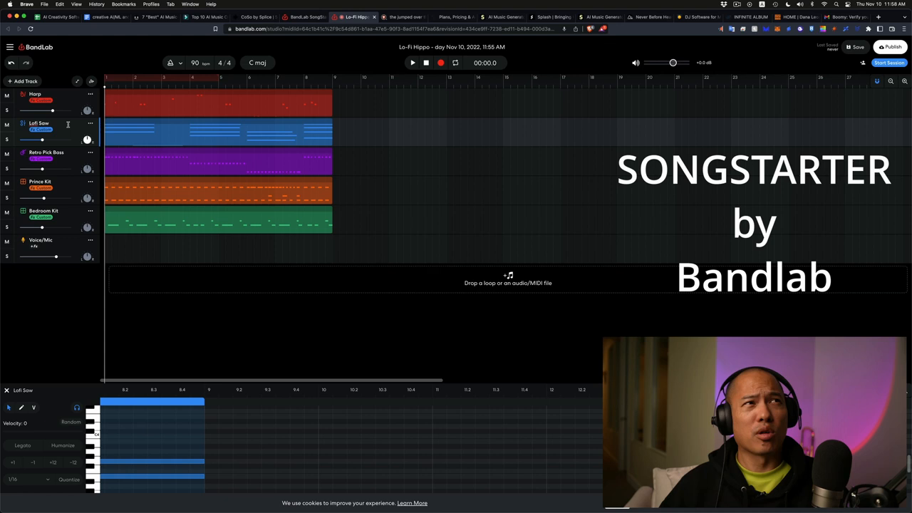
left_click(335, 17)
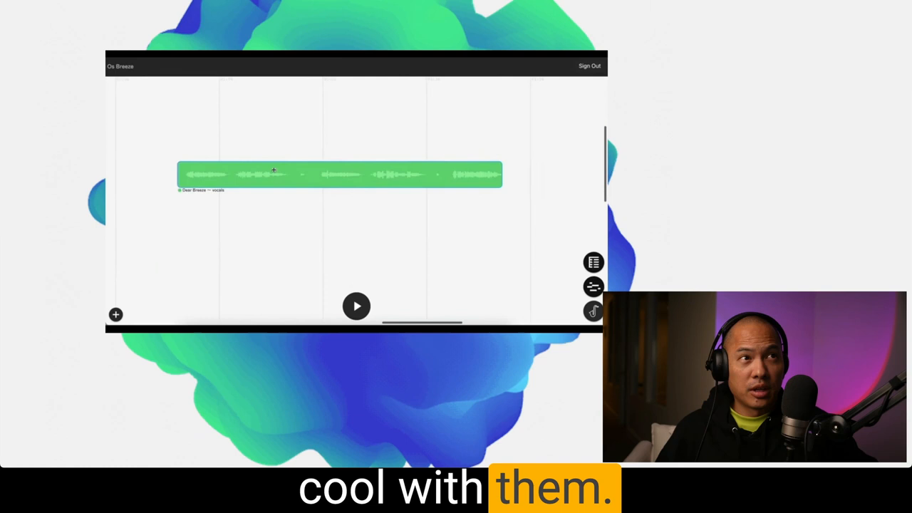
Select the green vocals clip on the Hear Sound timeline.
left_click(356, 307)
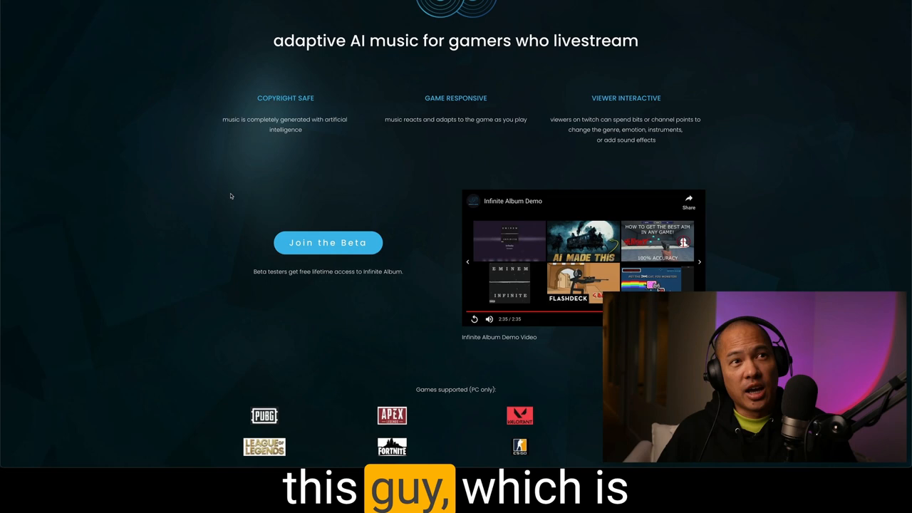
scroll("up", 3)
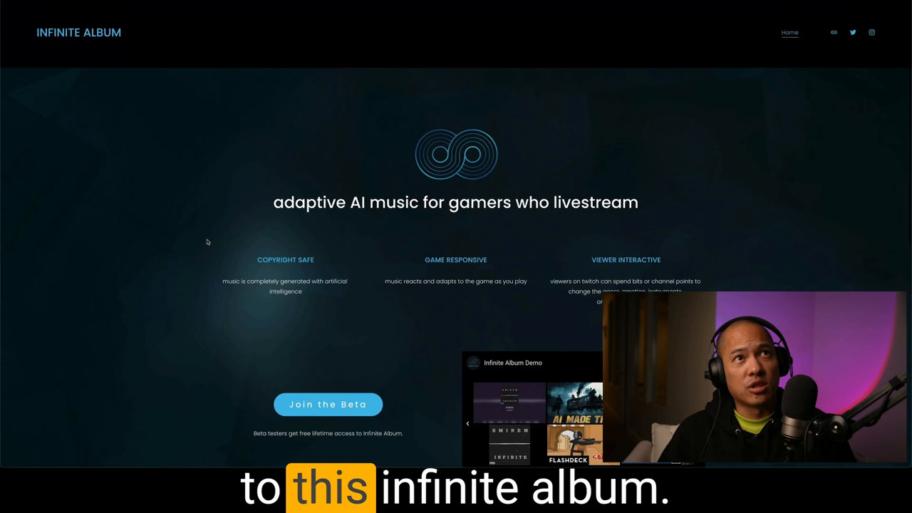
scroll("down", 3)
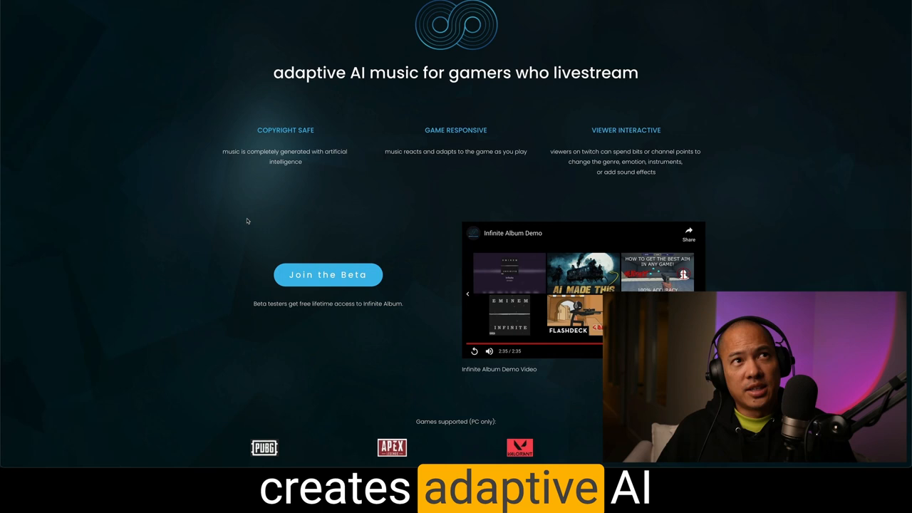